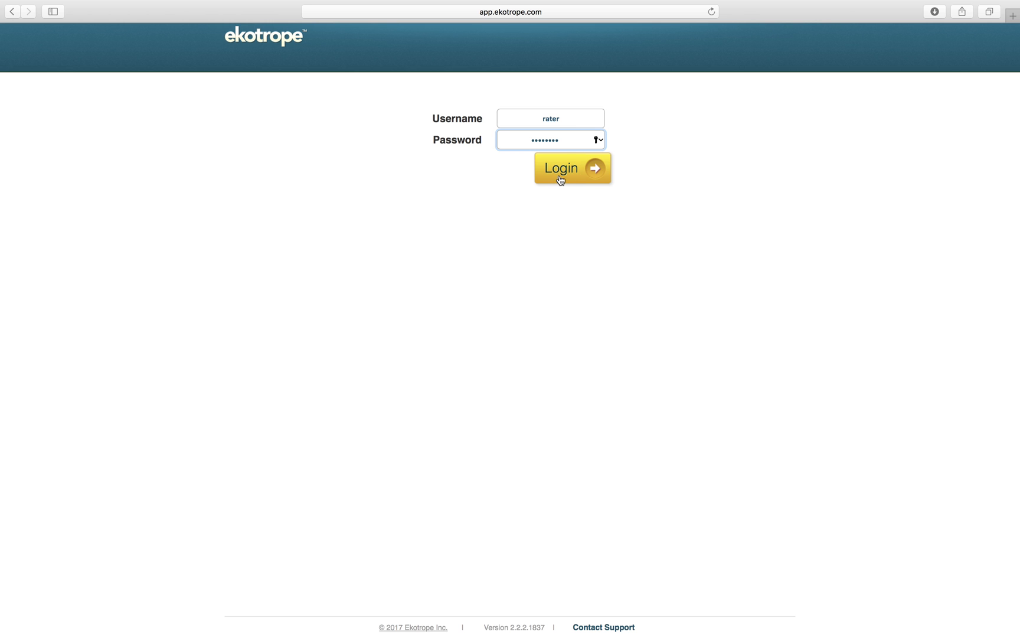
Sign in to Ekotrope with the entered credentials, landing on My Projects.
{"action": "left_click", "coordinate": [572, 168]}
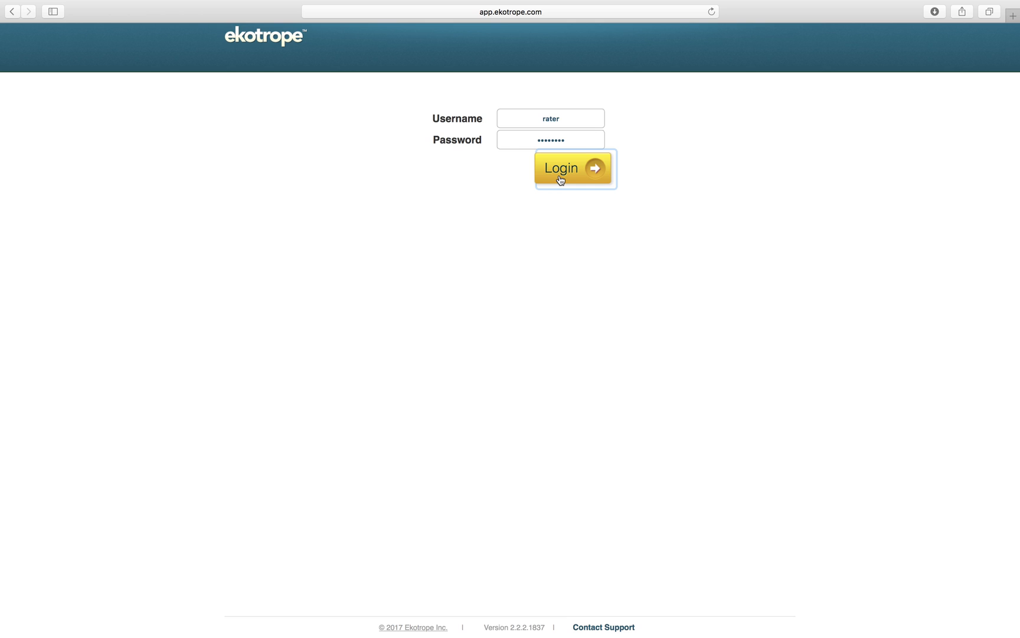
{"action": "left_click", "coordinate": [572, 168]}
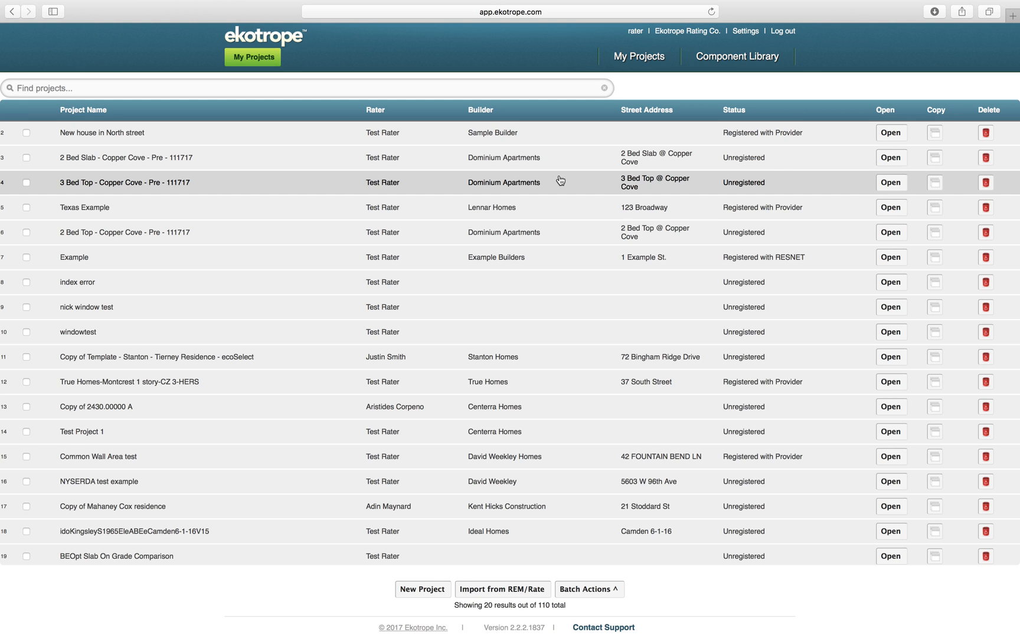
{"action": "mouse_move", "coordinate": [543, 583]}
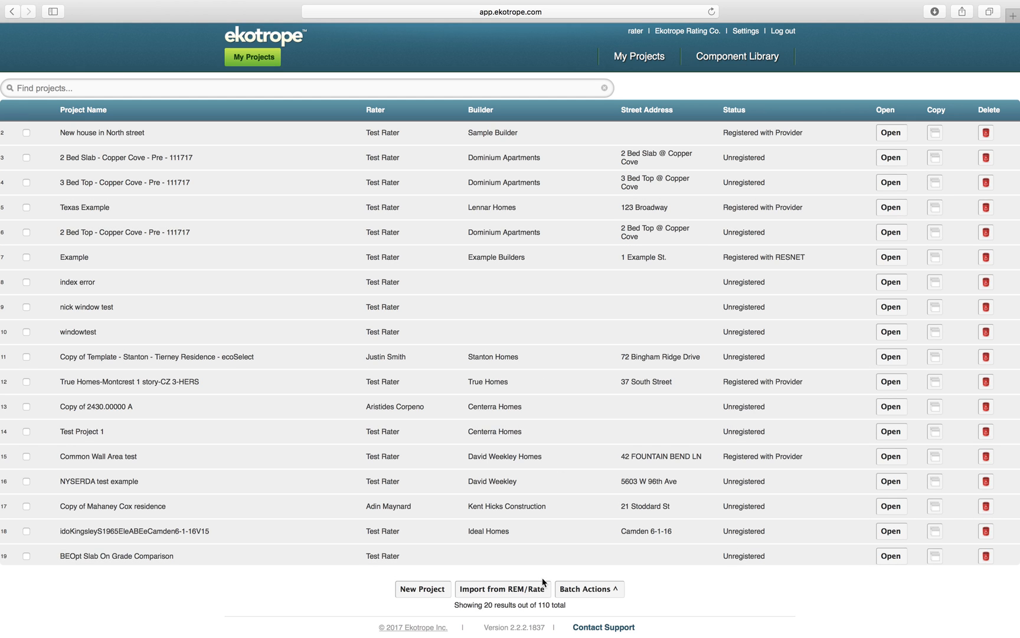
Begin a REM/Rate building import from the My Projects list.
{"action": "left_click", "coordinate": [502, 588]}
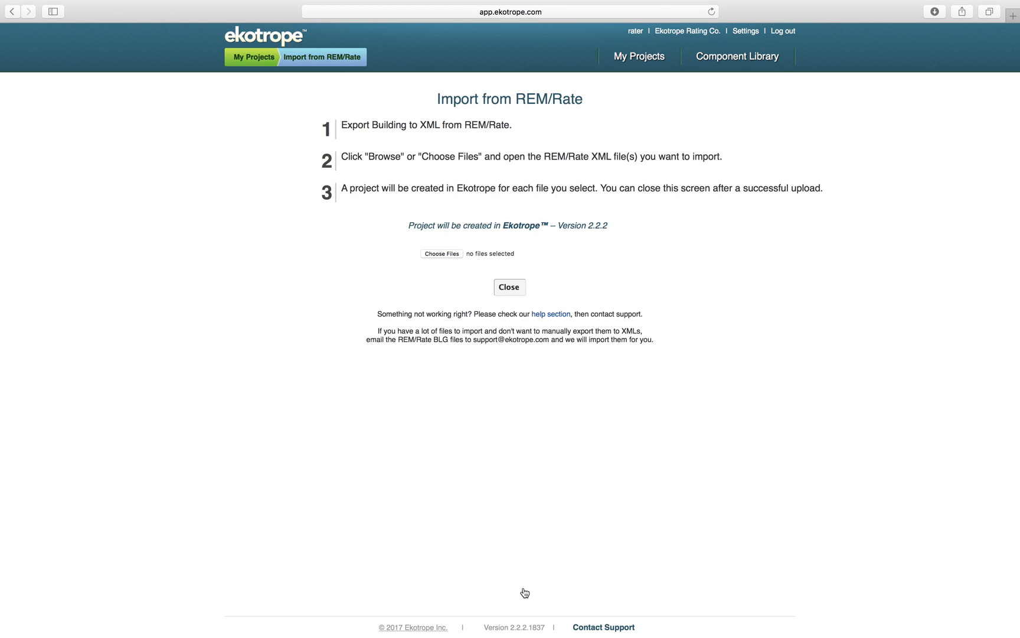
{"action": "mouse_move", "coordinate": [457, 257]}
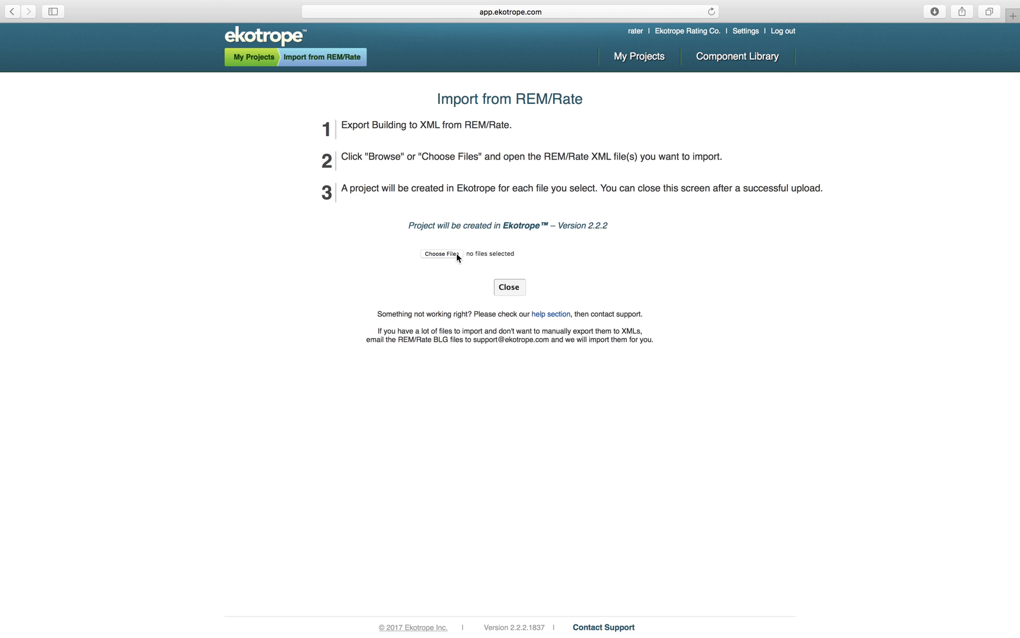
Bring up the file chooser to select the XML project file from the Desktop.
{"action": "left_click", "coordinate": [442, 254]}
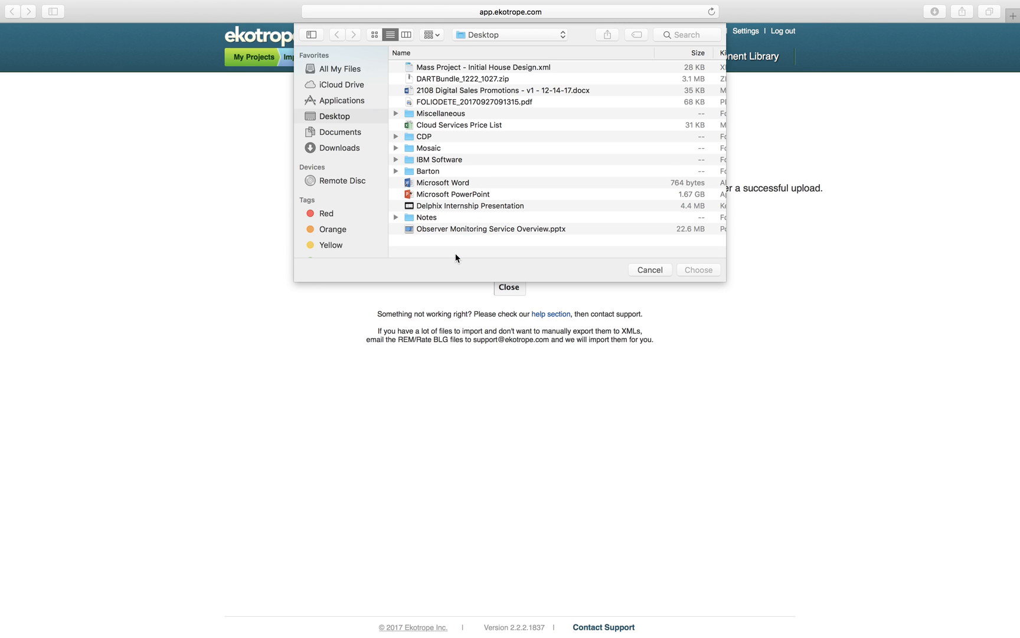
{"action": "mouse_move", "coordinate": [480, 128]}
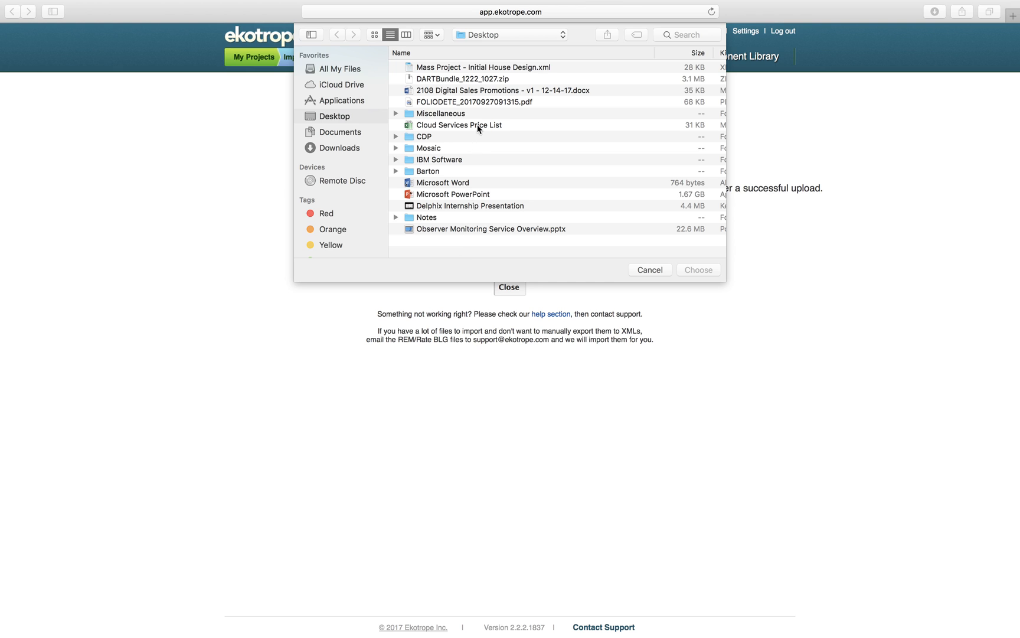